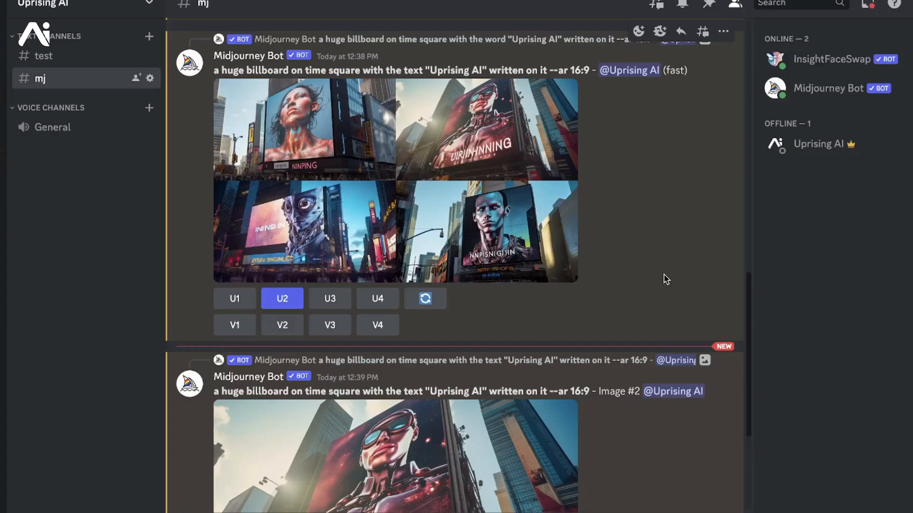
mouse_move(587, 272)
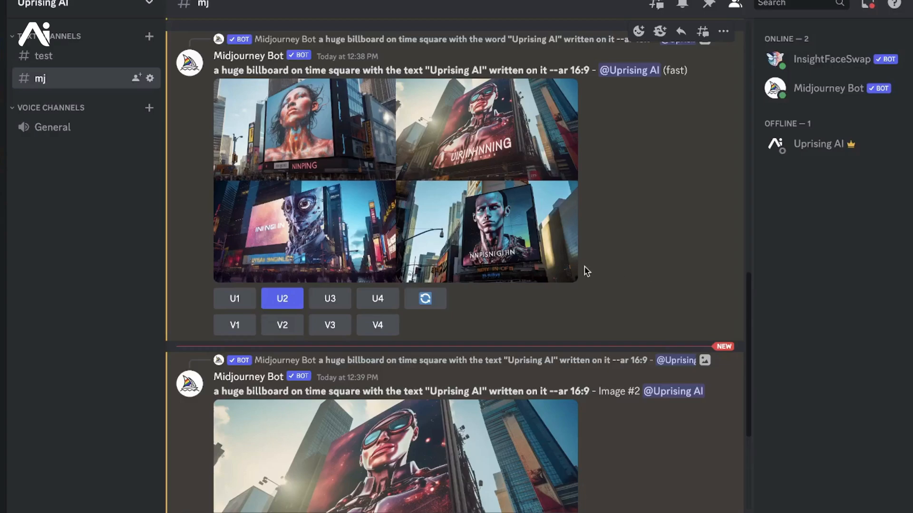
Mark the billboard's second letter for Vary (Region) with the prompt 'The letter "P"'.
scroll(down, 3)
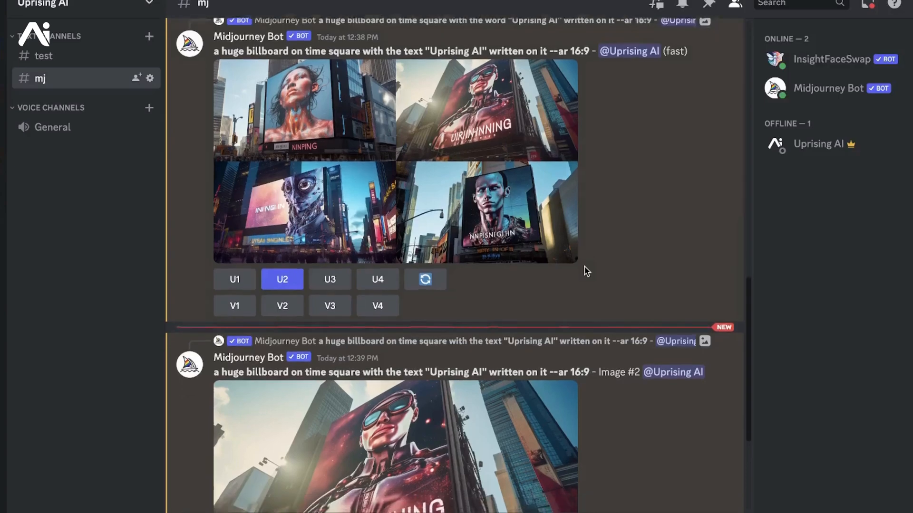
scroll(down, 3)
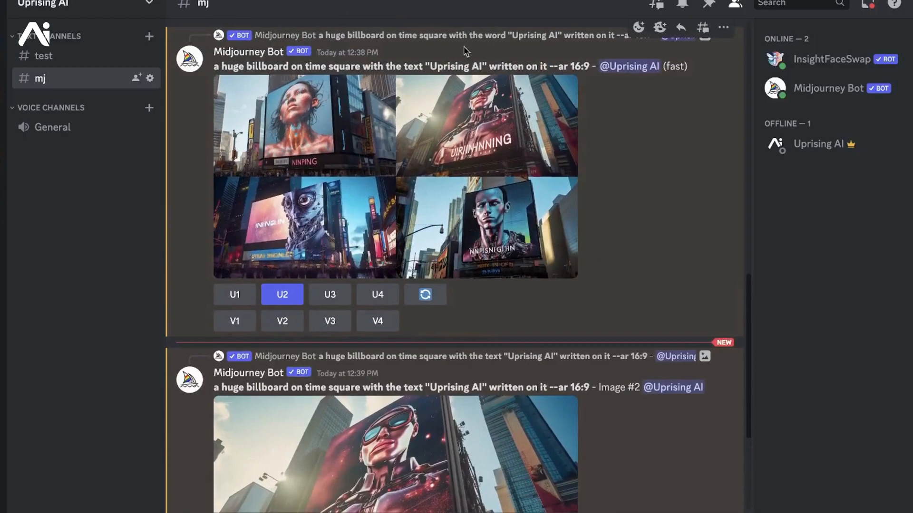
mouse_move(210, 70)
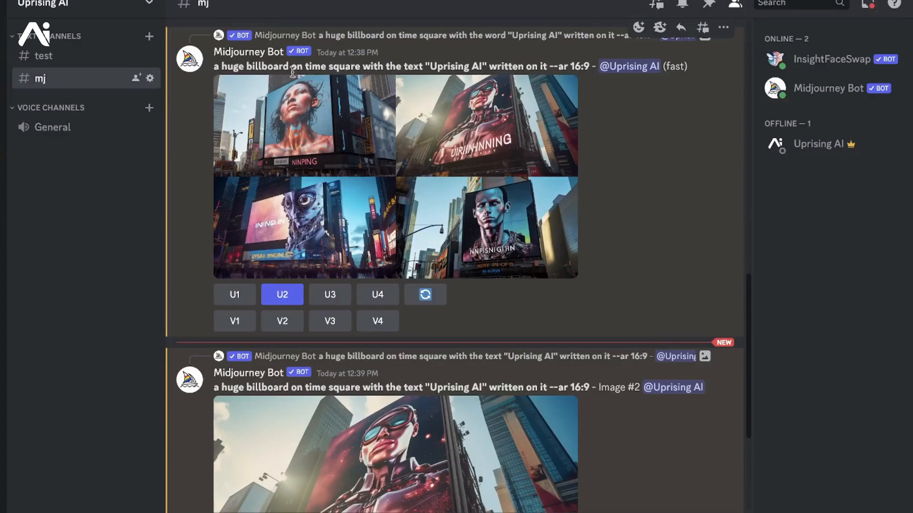
mouse_move(436, 62)
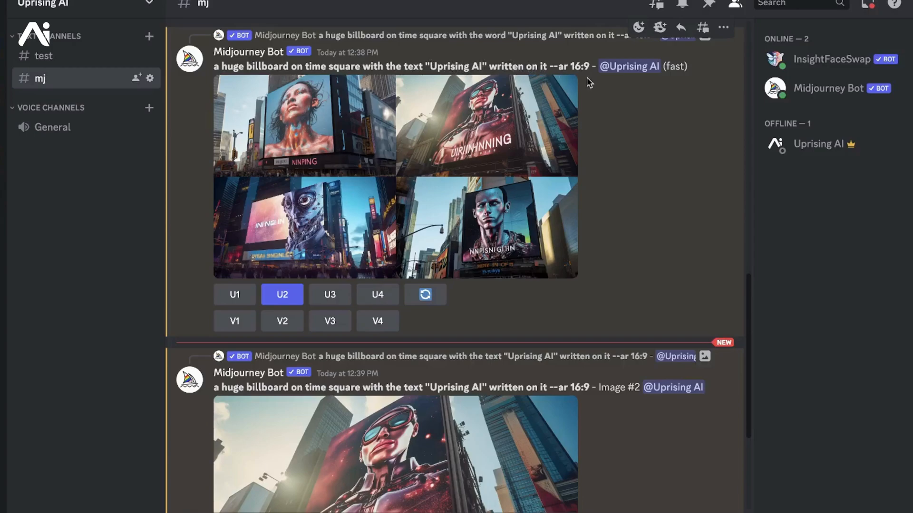
mouse_move(515, 109)
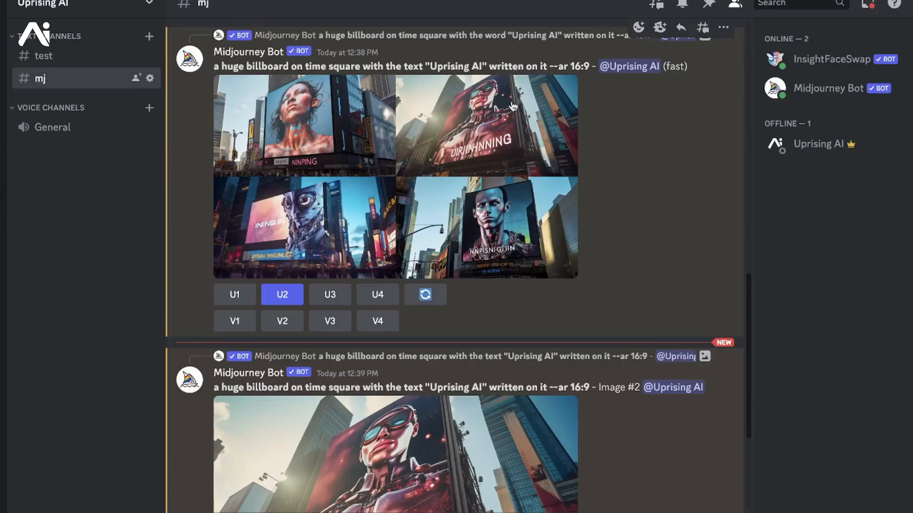
scroll(down, 3)
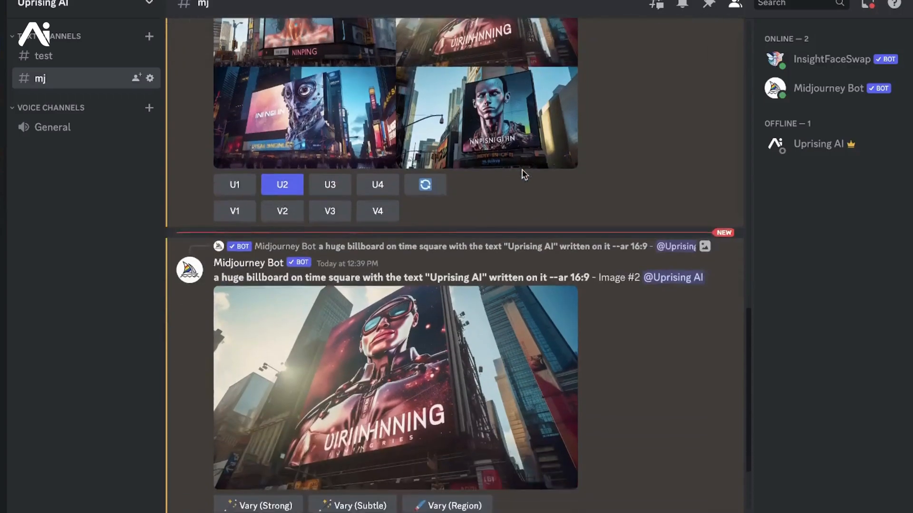
scroll(down, 3)
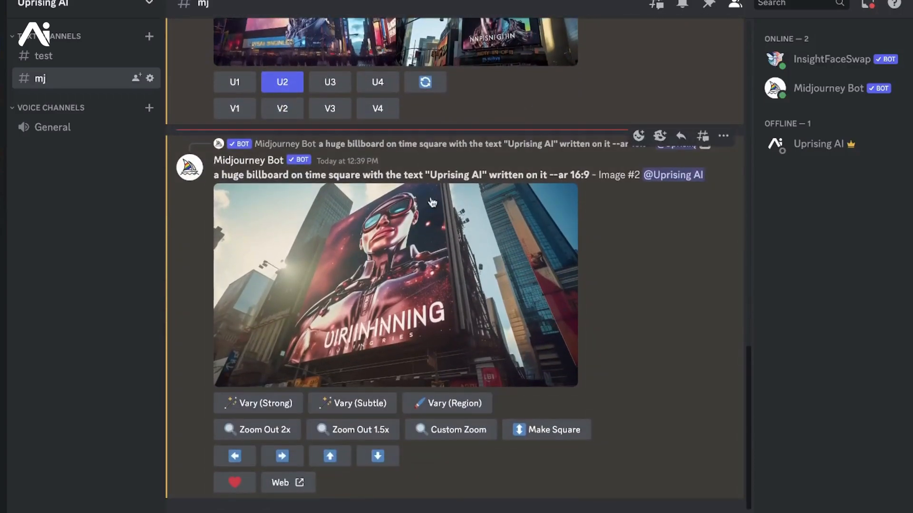
mouse_move(294, 223)
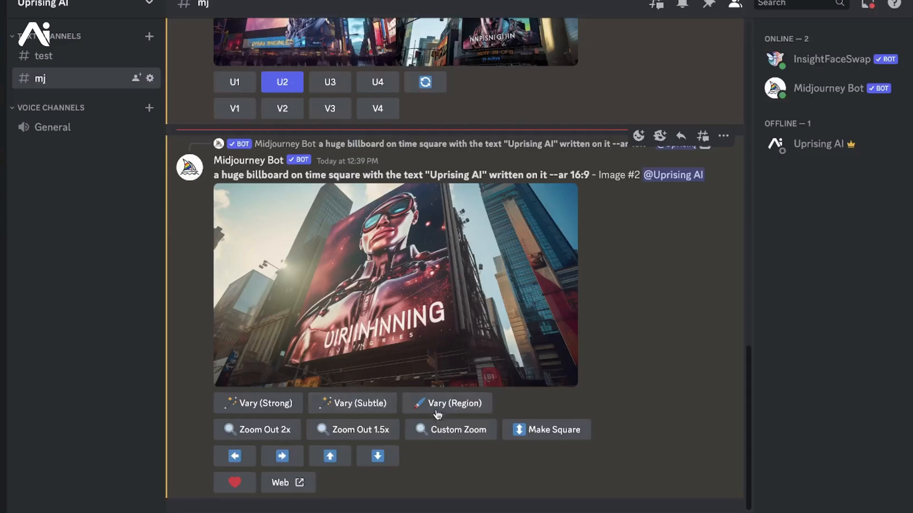
click(454, 404)
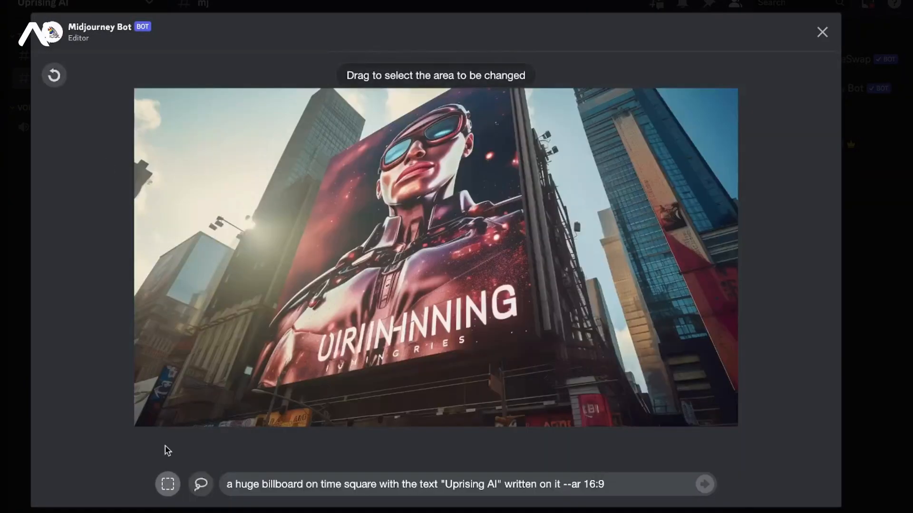
mouse_move(219, 481)
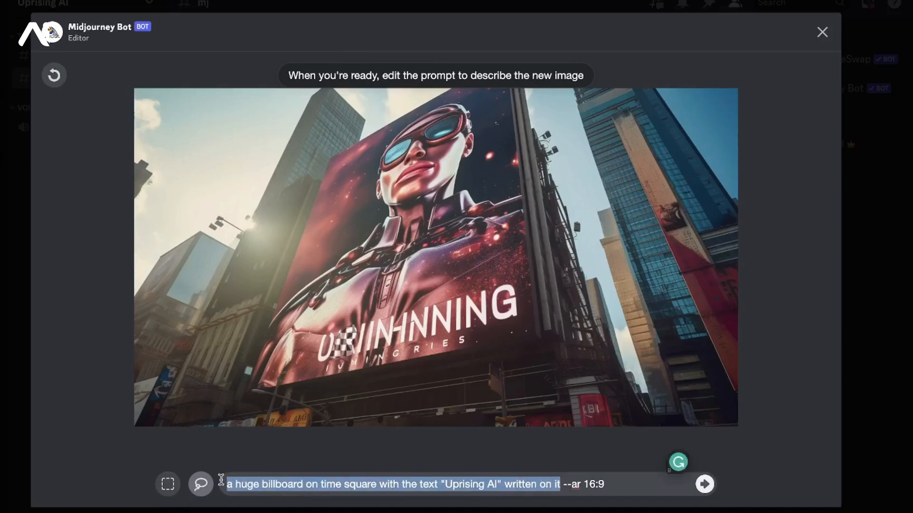
text(The letter --ar 16:9)
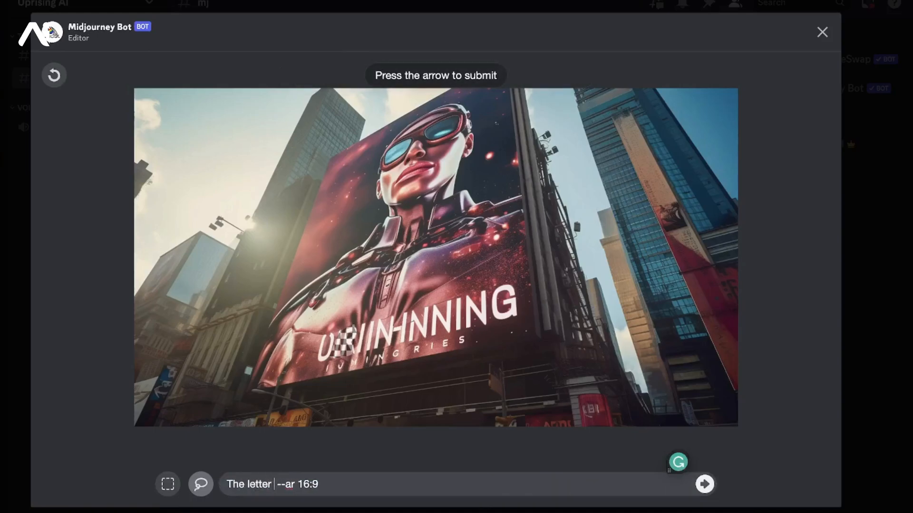
text("P)
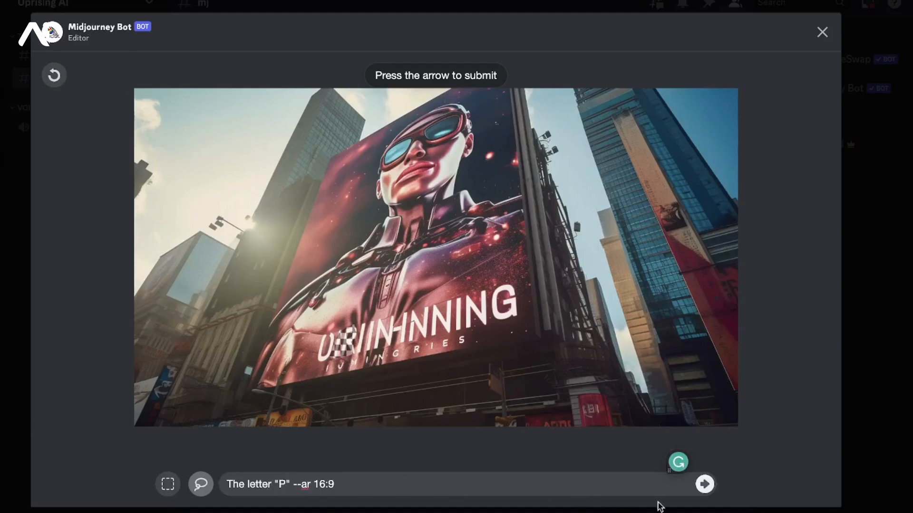
Submit the P edit, enlarge the selection after the too-small warning, and resubmit.
click(704, 484)
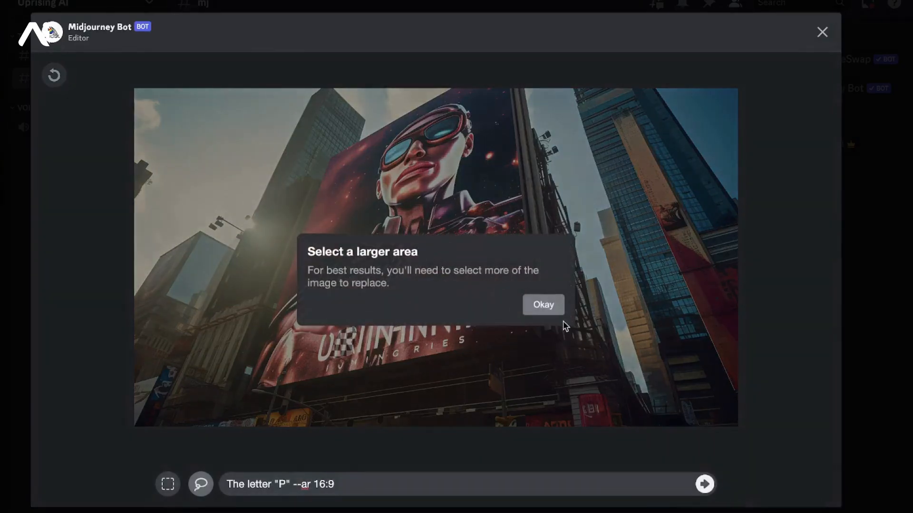
click(544, 304)
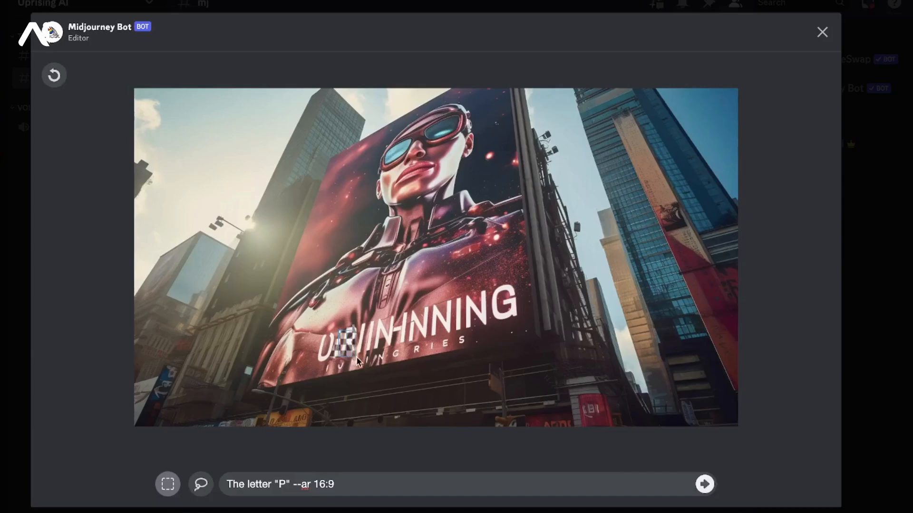
mouse_move(366, 356)
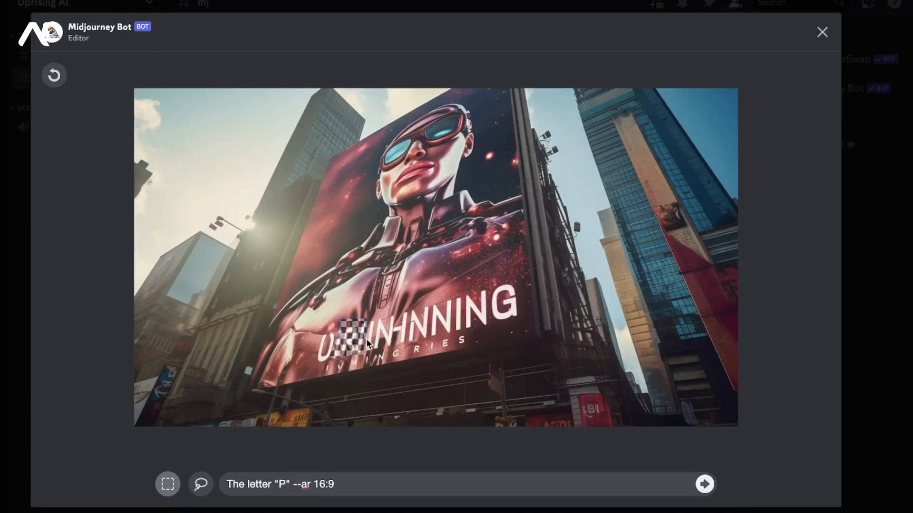
click(704, 484)
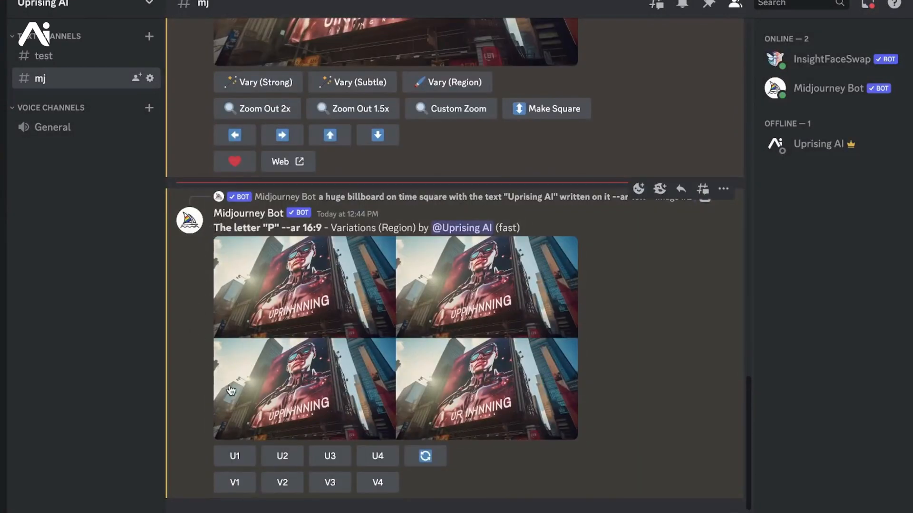
mouse_move(581, 279)
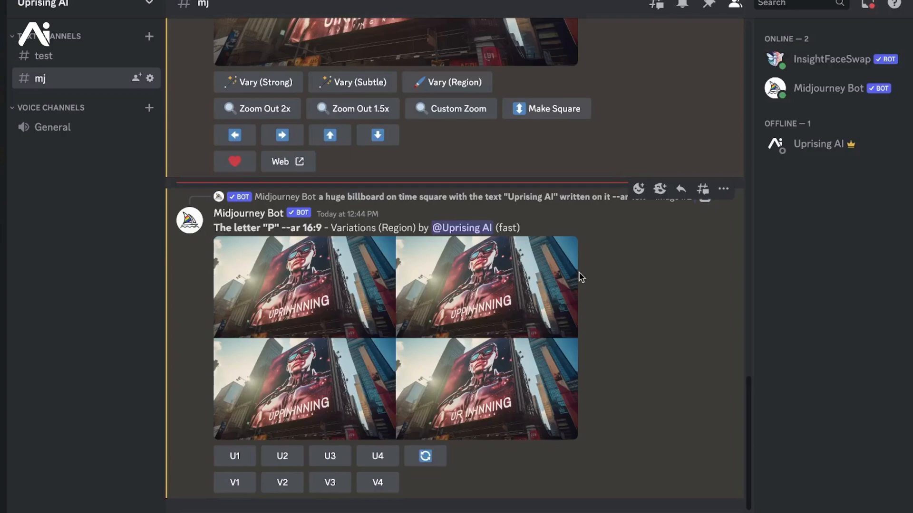
mouse_move(461, 319)
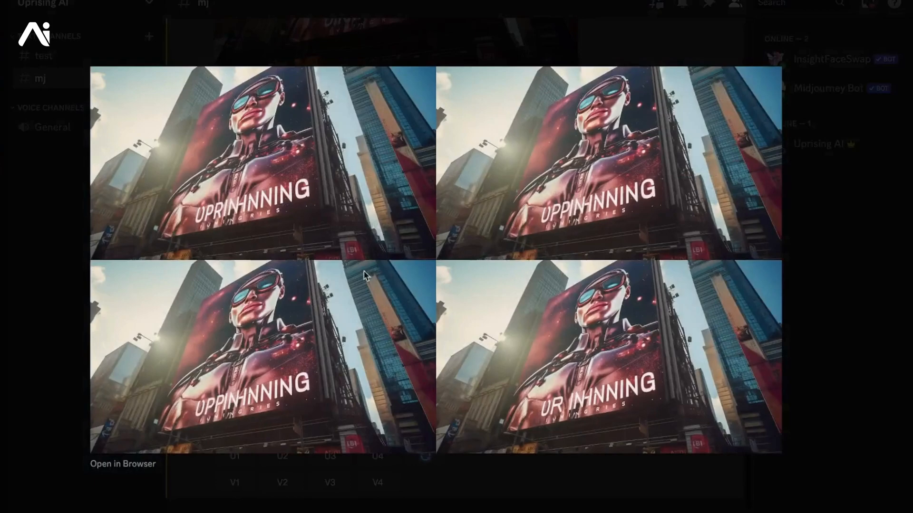
mouse_move(597, 403)
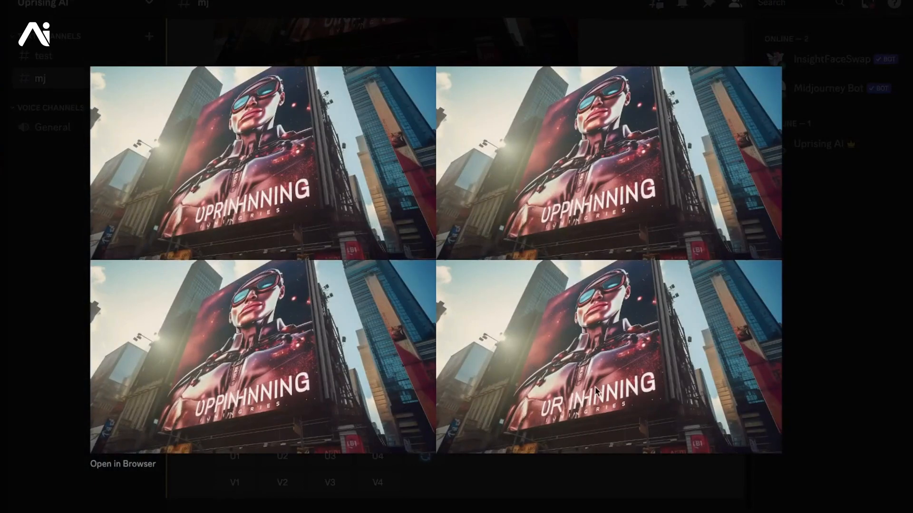
mouse_move(576, 210)
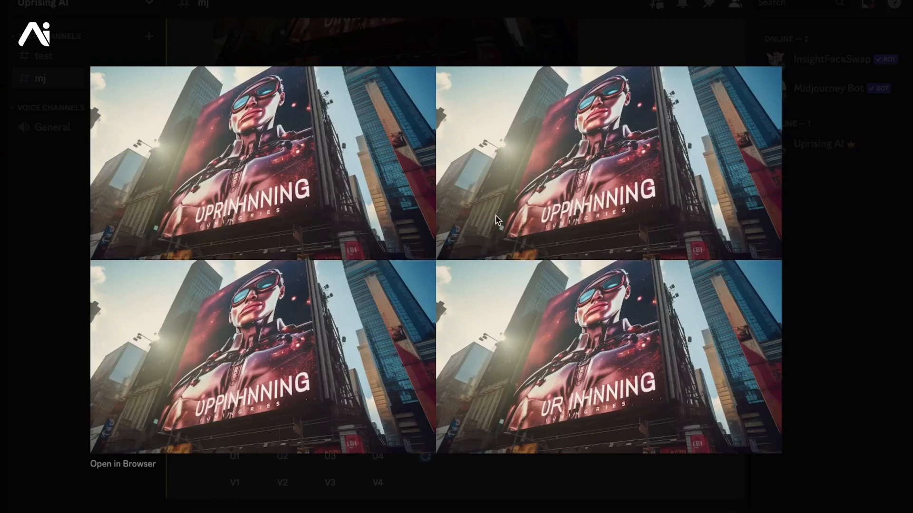
mouse_move(556, 217)
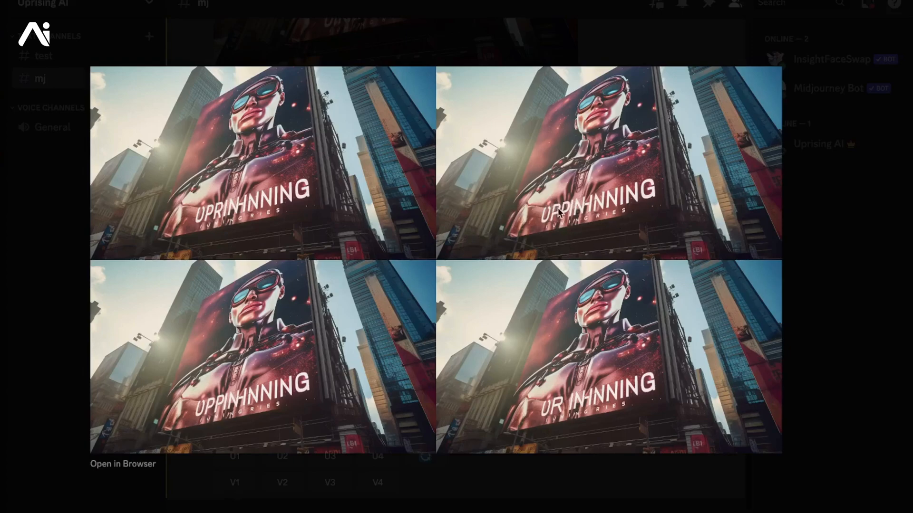
mouse_move(555, 216)
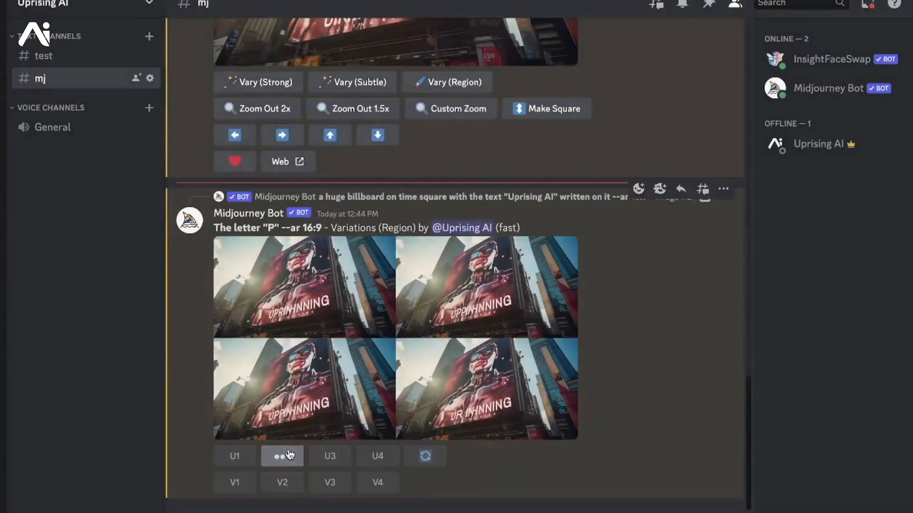
Regenerate the billboard's third letter in Vary (Region) using the prompt 'The letter "R"'.
click(282, 455)
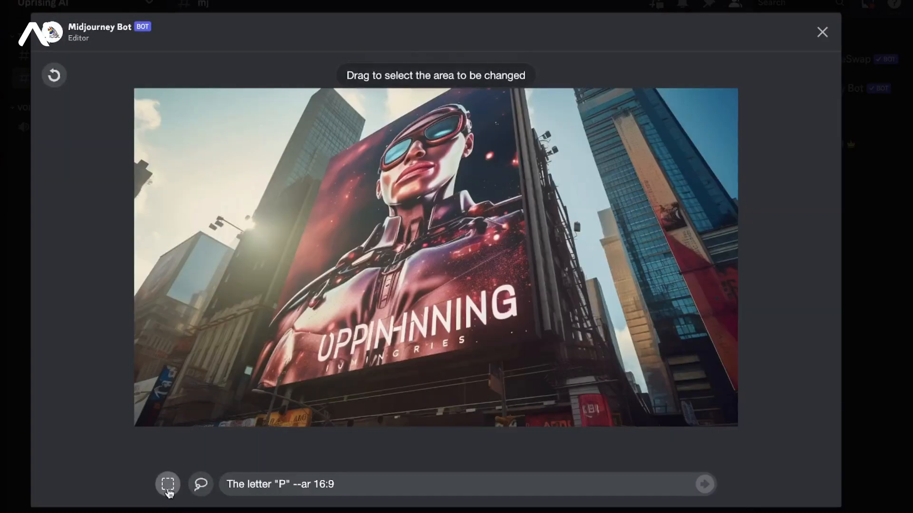
mouse_move(364, 327)
text(R)
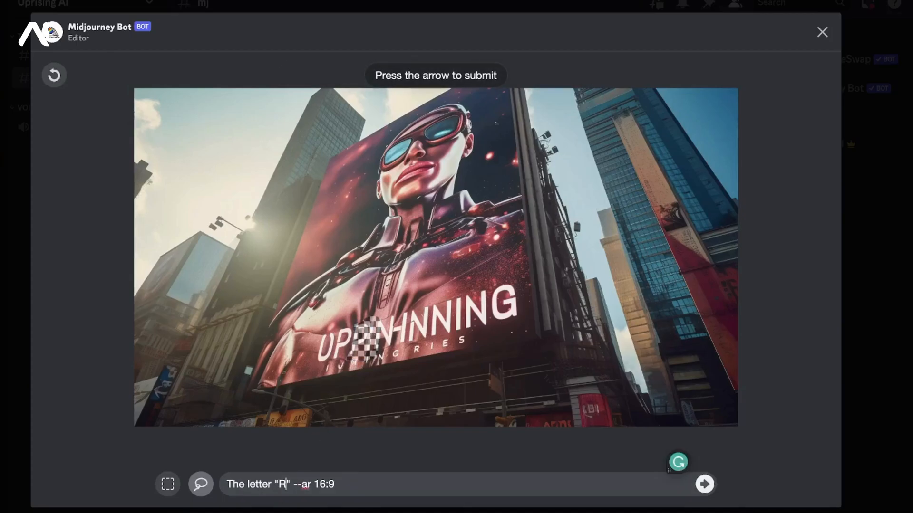
click(703, 483)
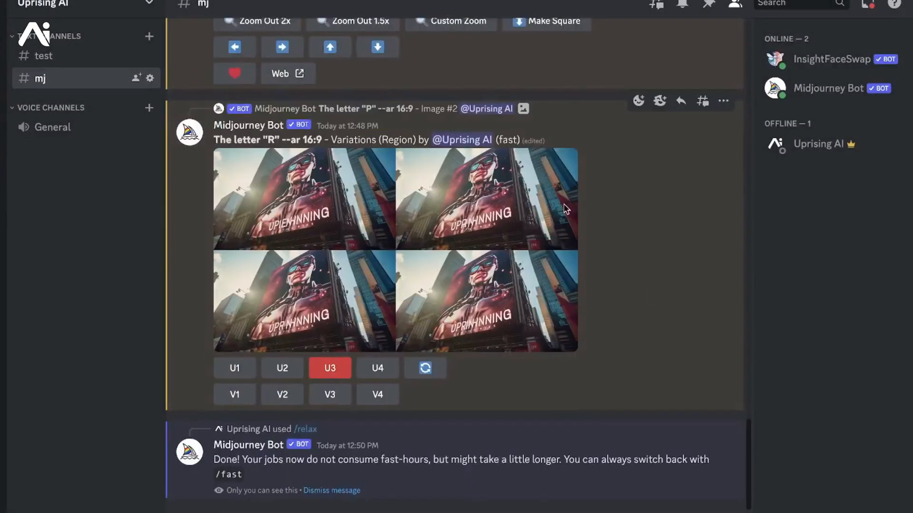
mouse_move(373, 212)
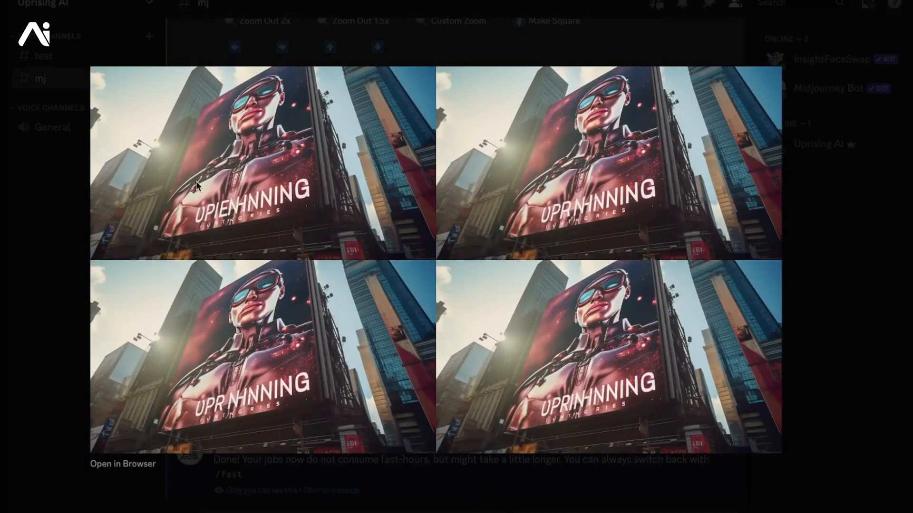
mouse_move(266, 420)
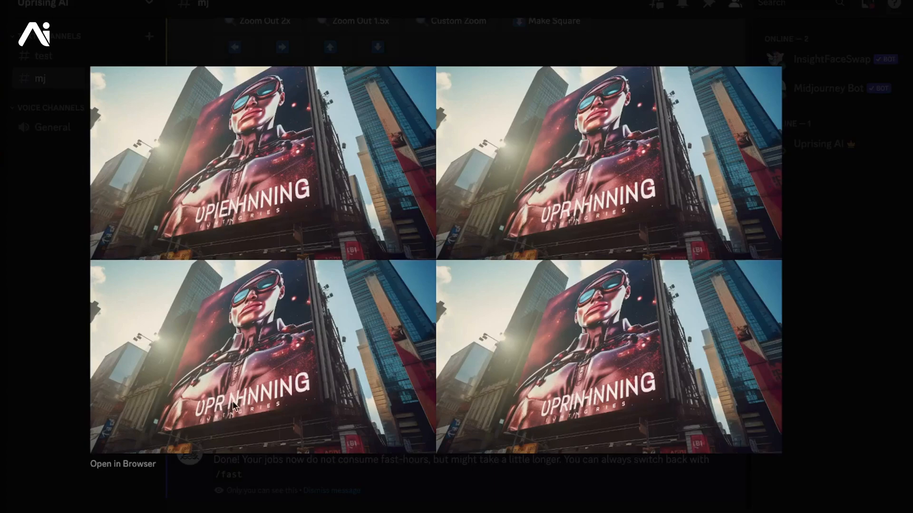
mouse_move(210, 416)
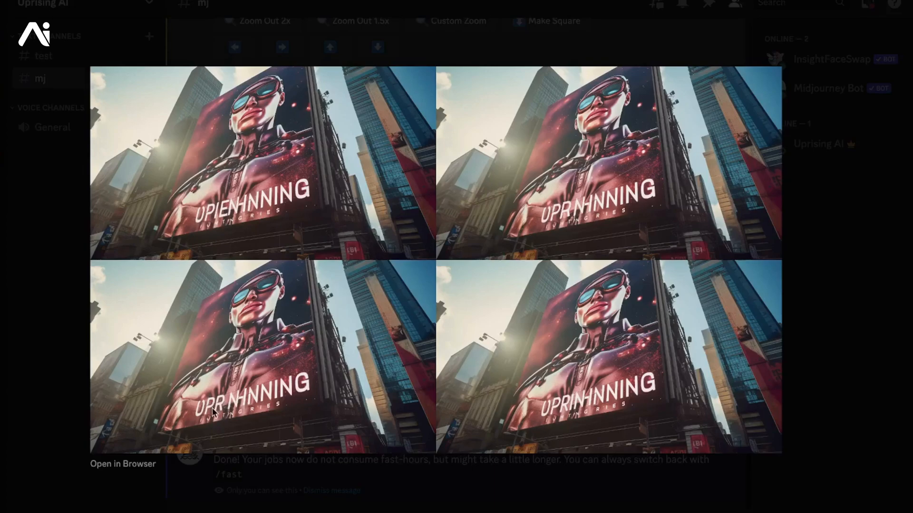
mouse_move(216, 371)
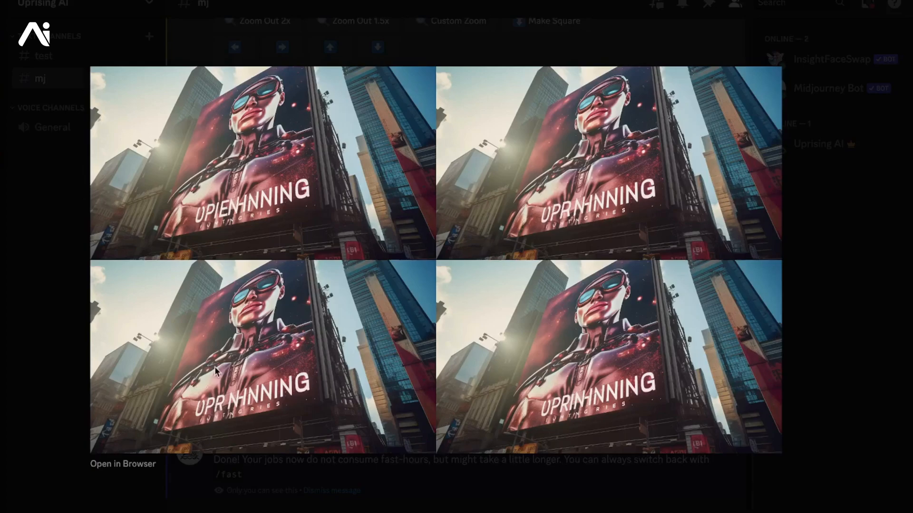
mouse_move(257, 403)
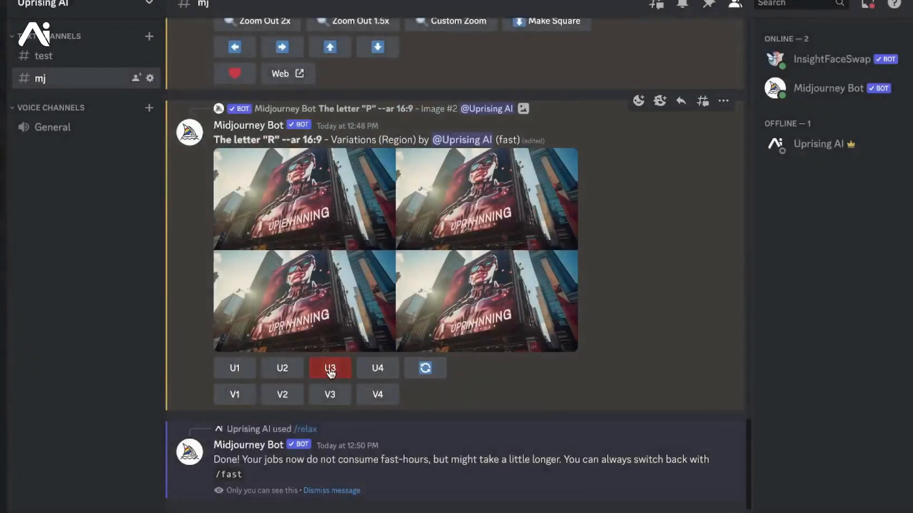
Upscale the third R variation (U3) to get a billboard reading UPRHNNING.
click(329, 368)
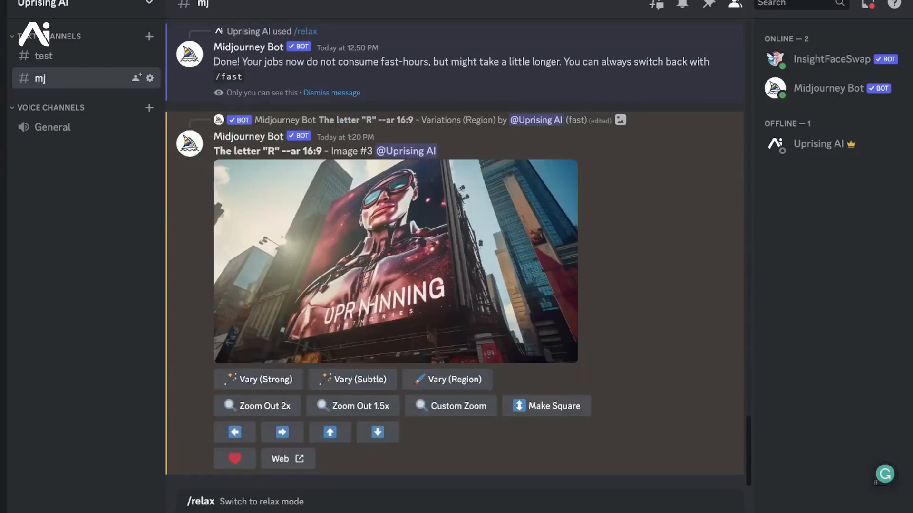
scroll(down, 3)
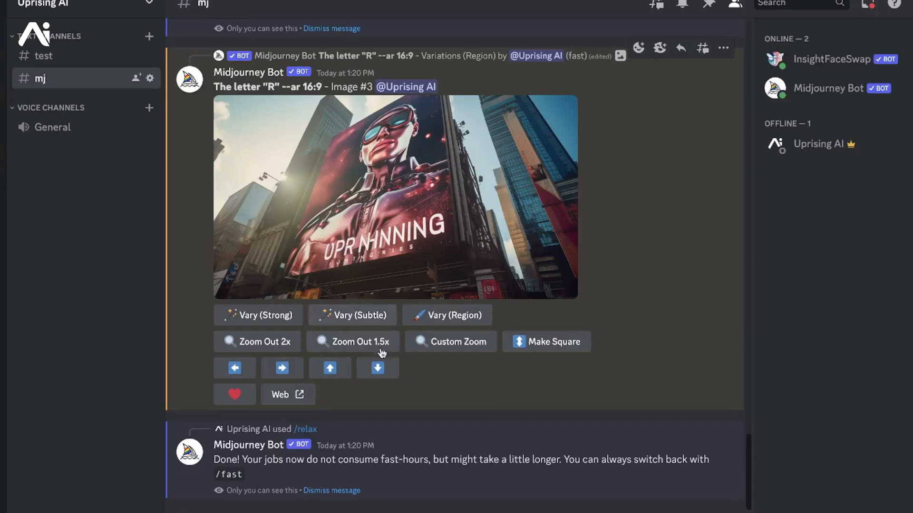
mouse_move(366, 474)
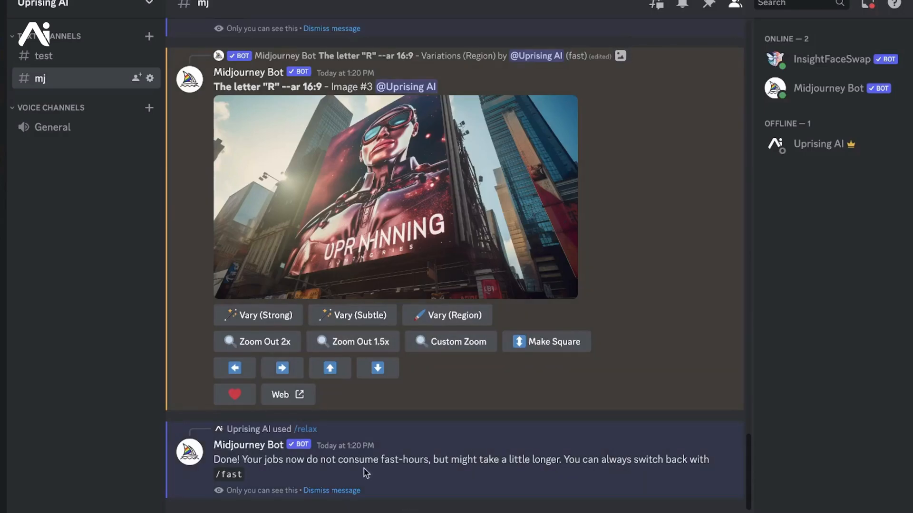
mouse_move(457, 434)
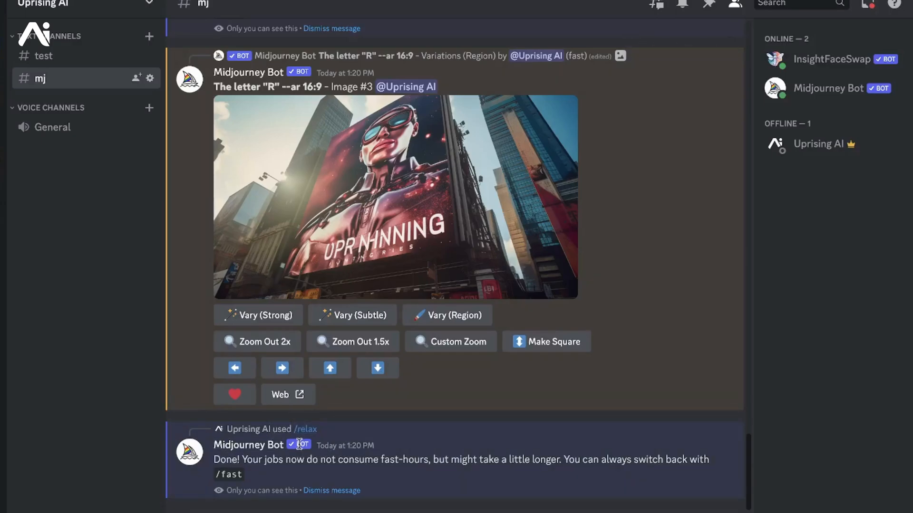
mouse_move(404, 234)
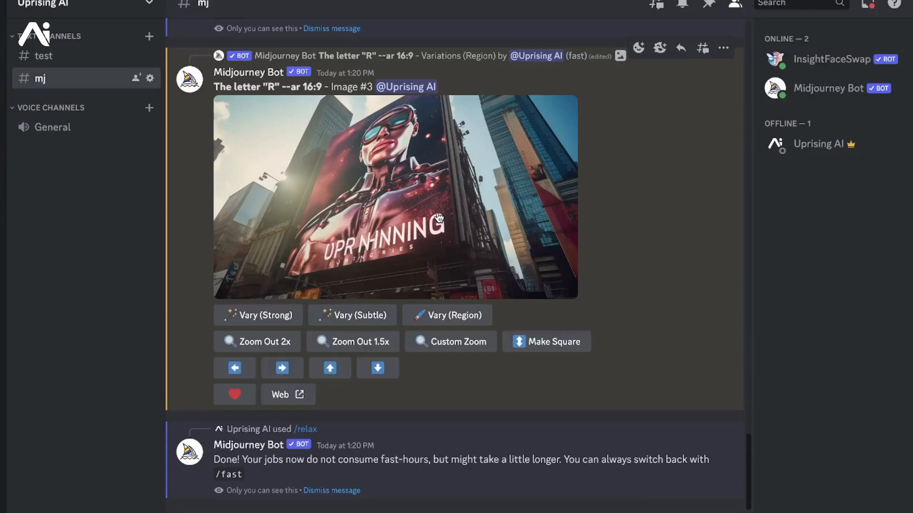
mouse_move(452, 237)
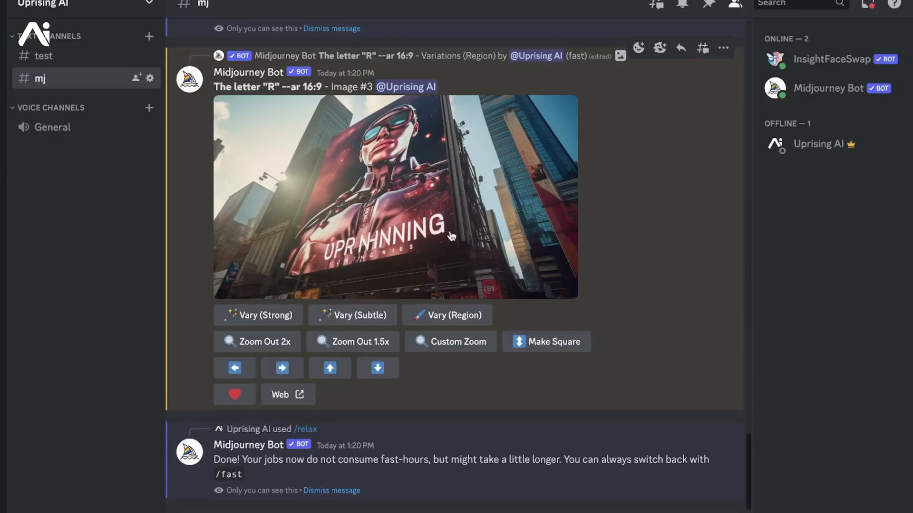
mouse_move(326, 401)
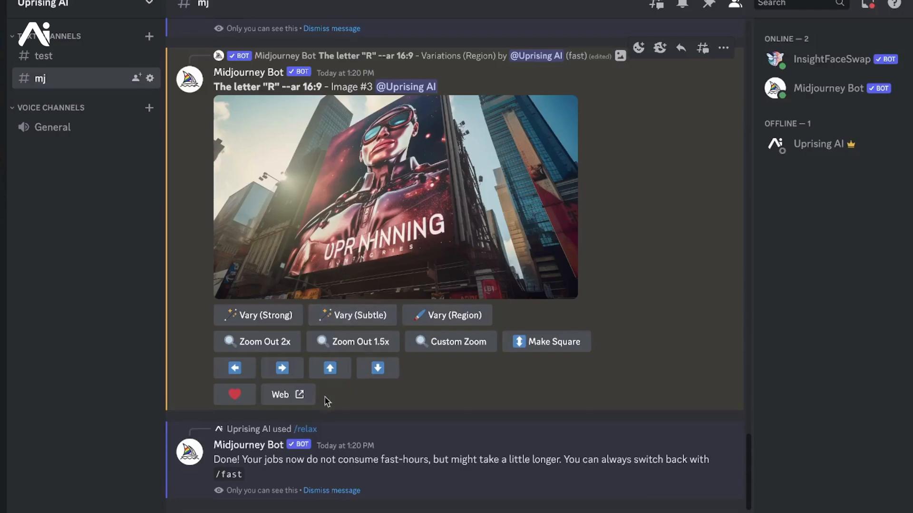